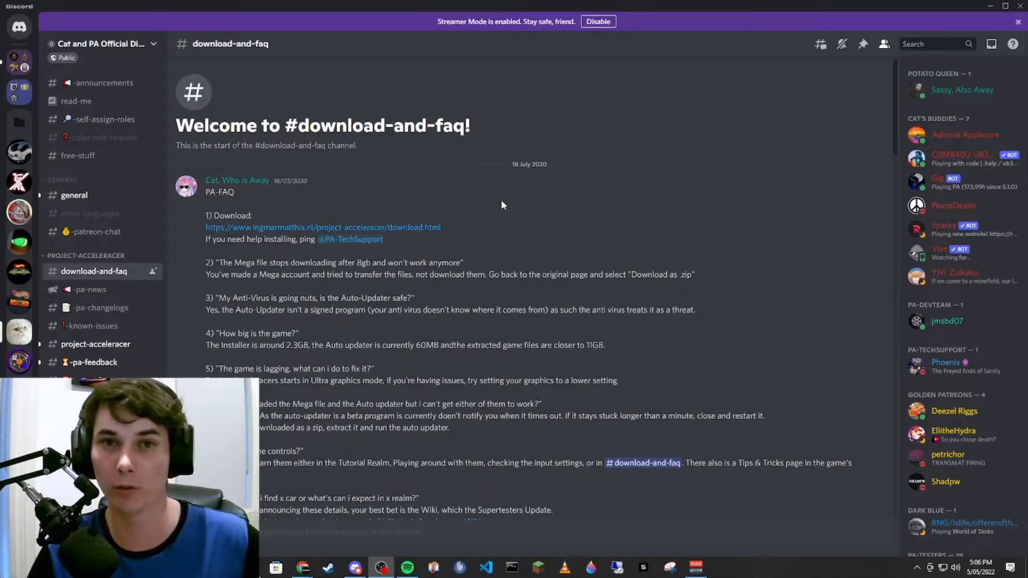
mouse_move(782, 227)
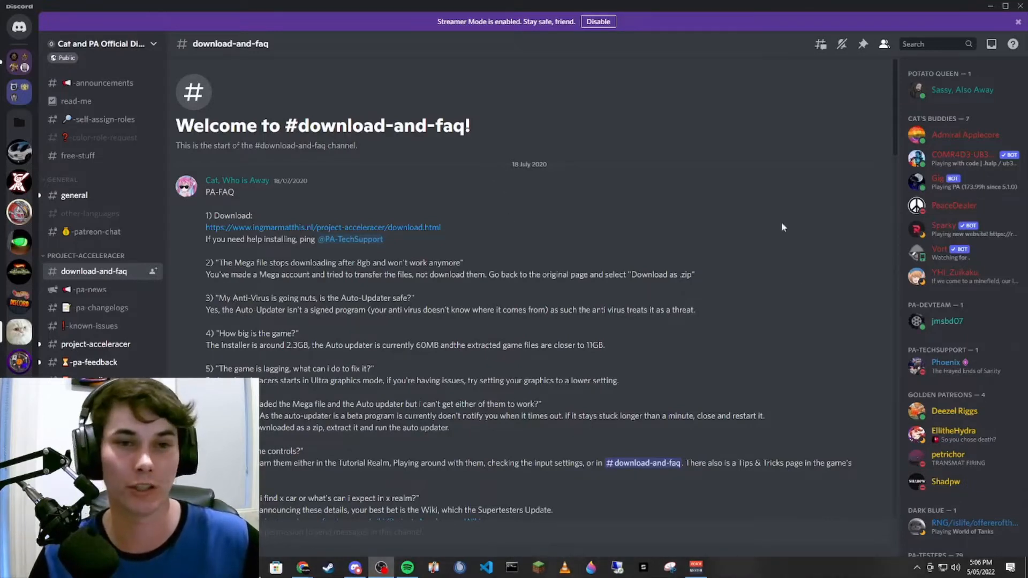
mouse_move(326, 155)
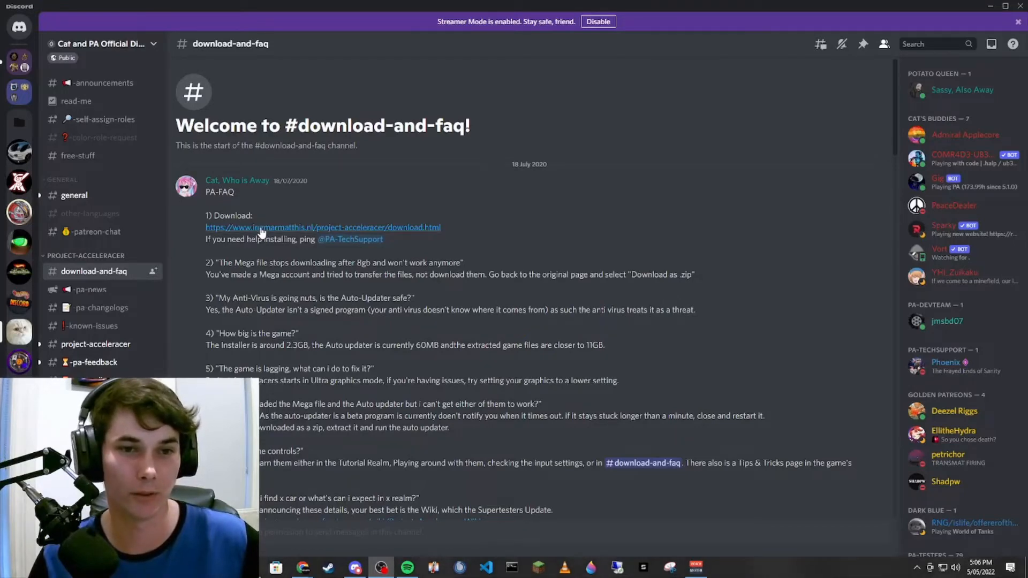
Follow the ingmarmatthis.nl download link in Discord's #download-and-faq channel.
left_click(322, 227)
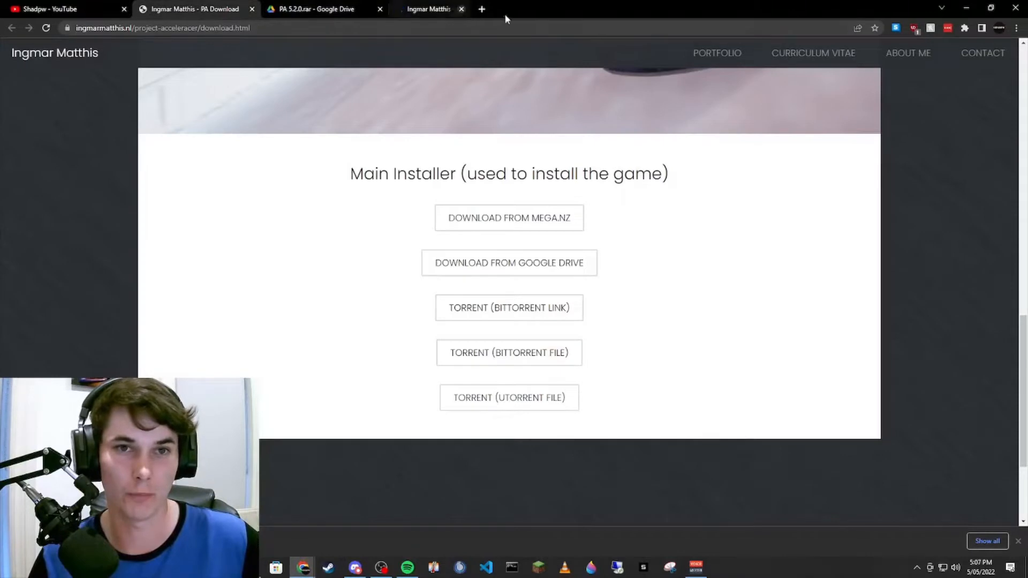
Close the duplicate tab and download the Main Installer from Google Drive.
left_click(461, 8)
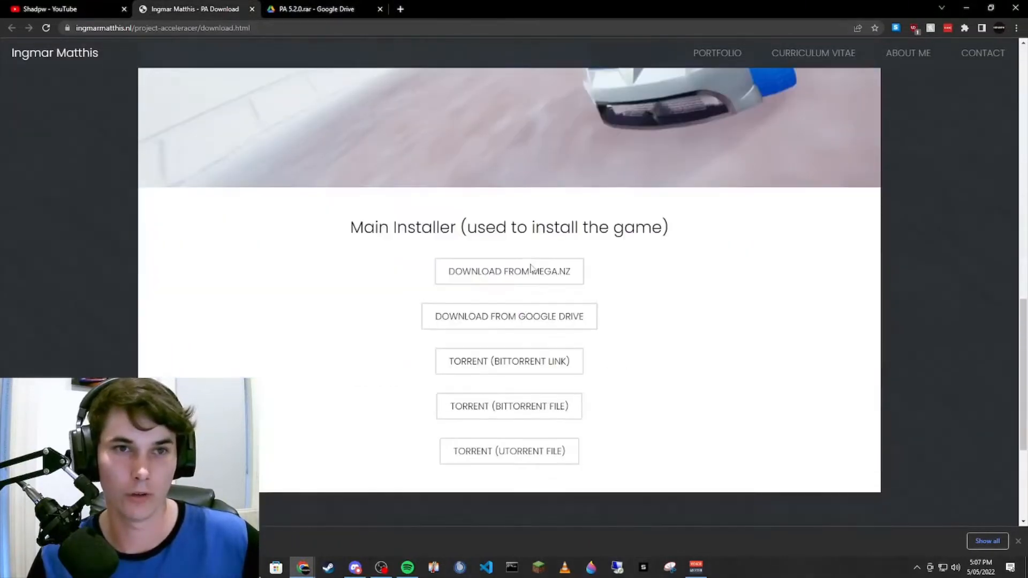
scroll("down", 3)
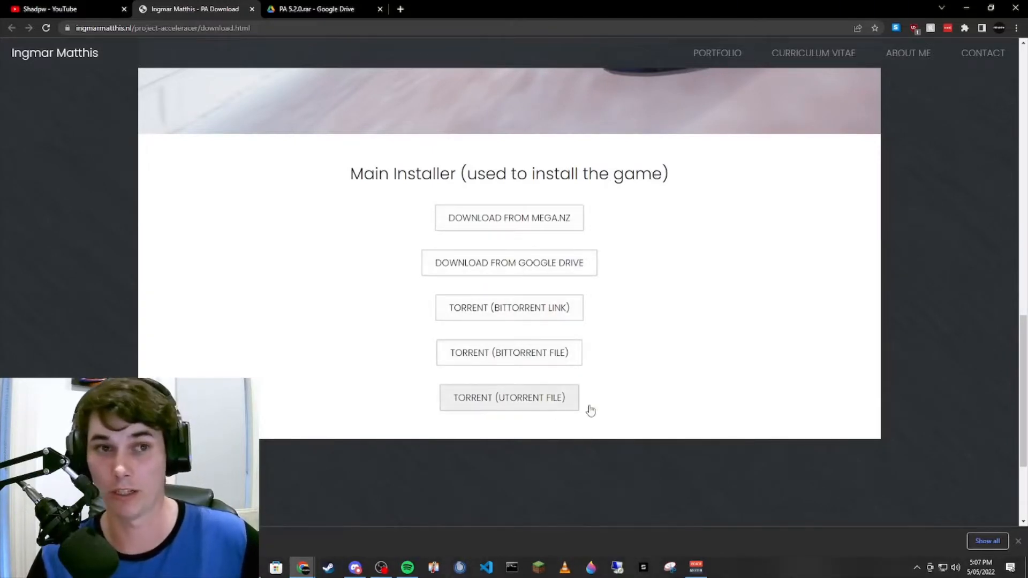
mouse_move(535, 285)
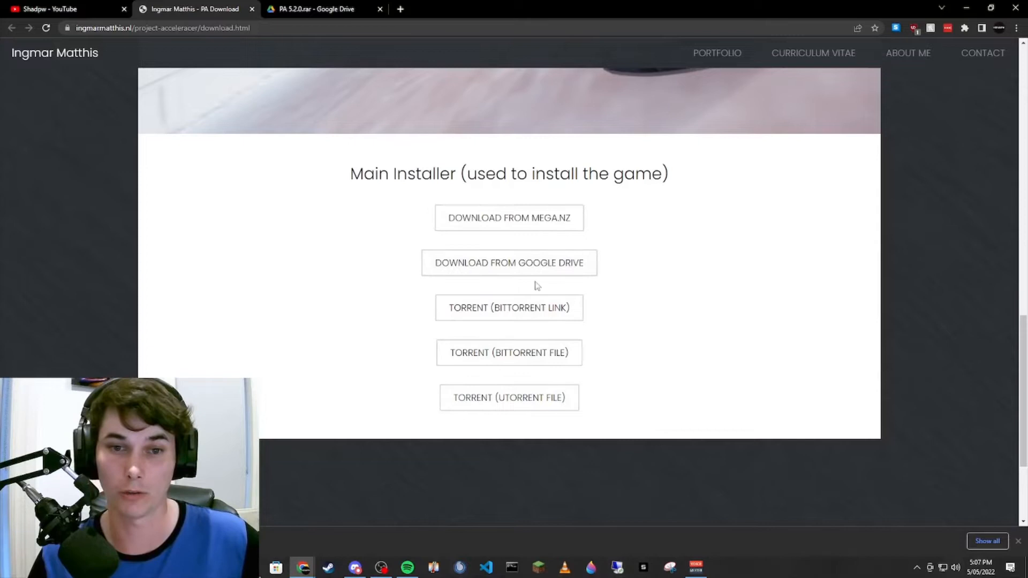
left_click(508, 263)
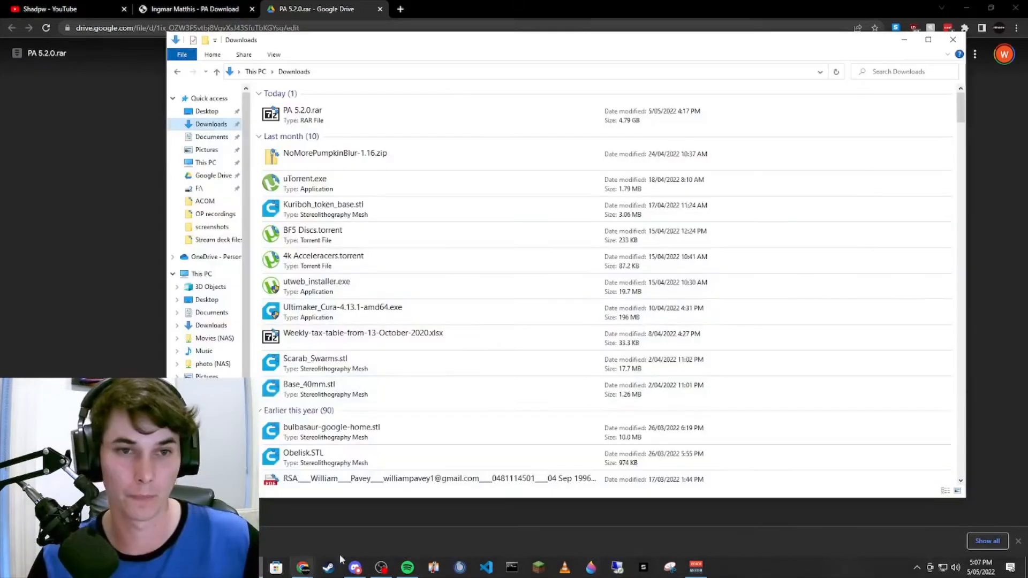
Extract PA 5.2.0.rar with 7-Zip into the PA 5.2.0 destination folder.
left_click(302, 115)
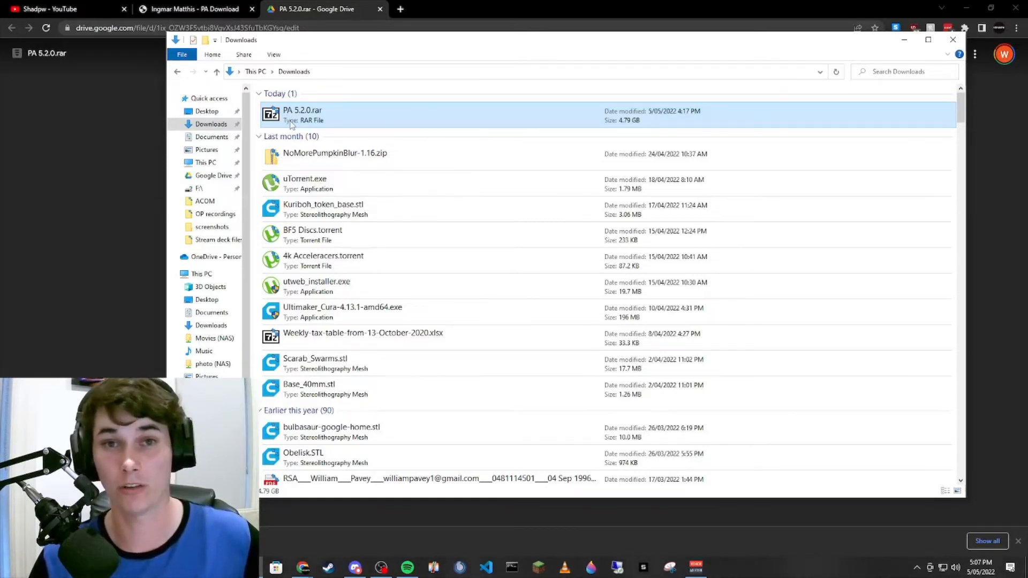
right_click(301, 115)
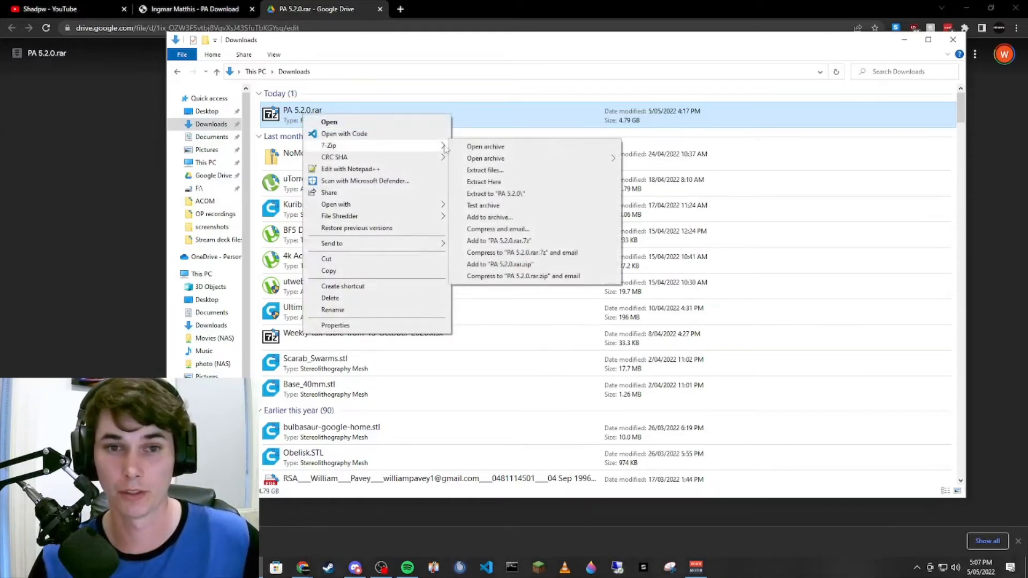
left_click(485, 169)
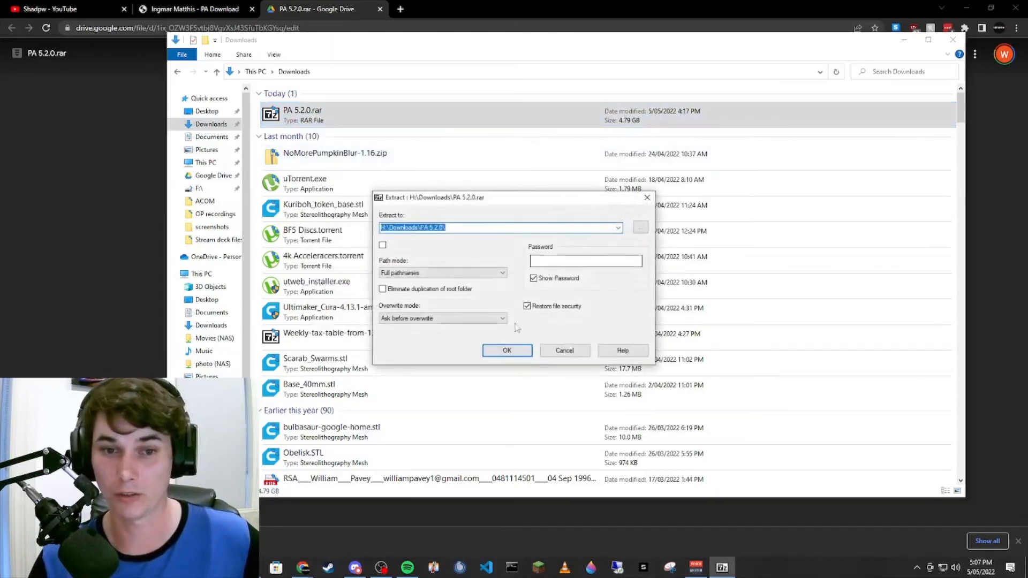
left_click(506, 350)
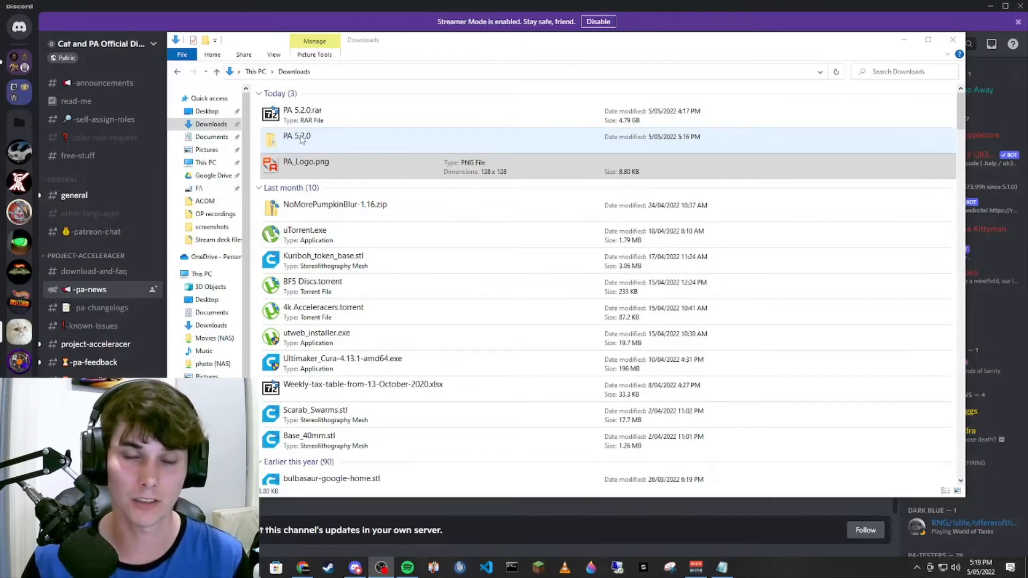
Launch ProjectAcceleracer.exe from PA 5.2.0 and allow firewall access on private and public networks.
double_click(296, 135)
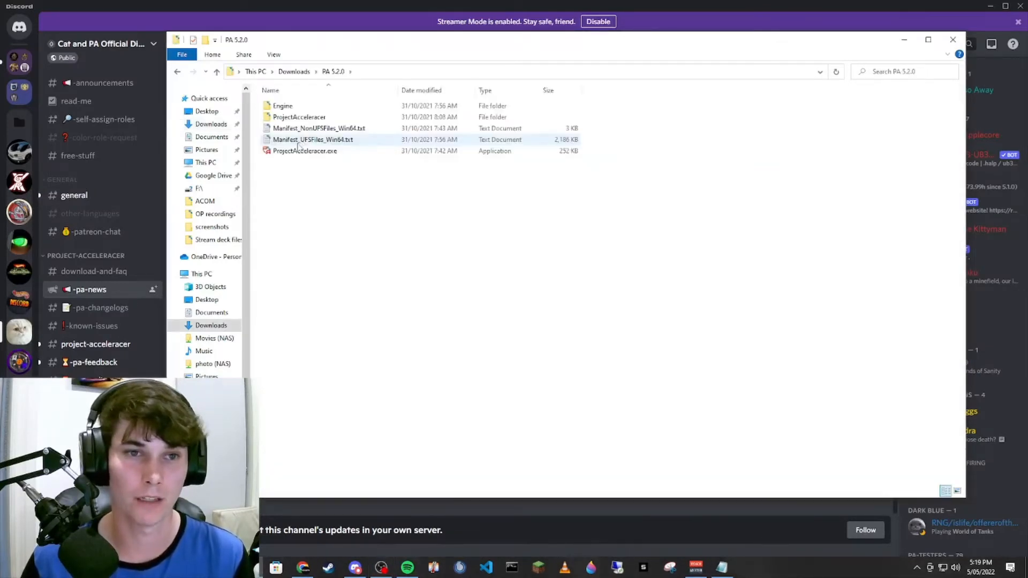
mouse_move(304, 151)
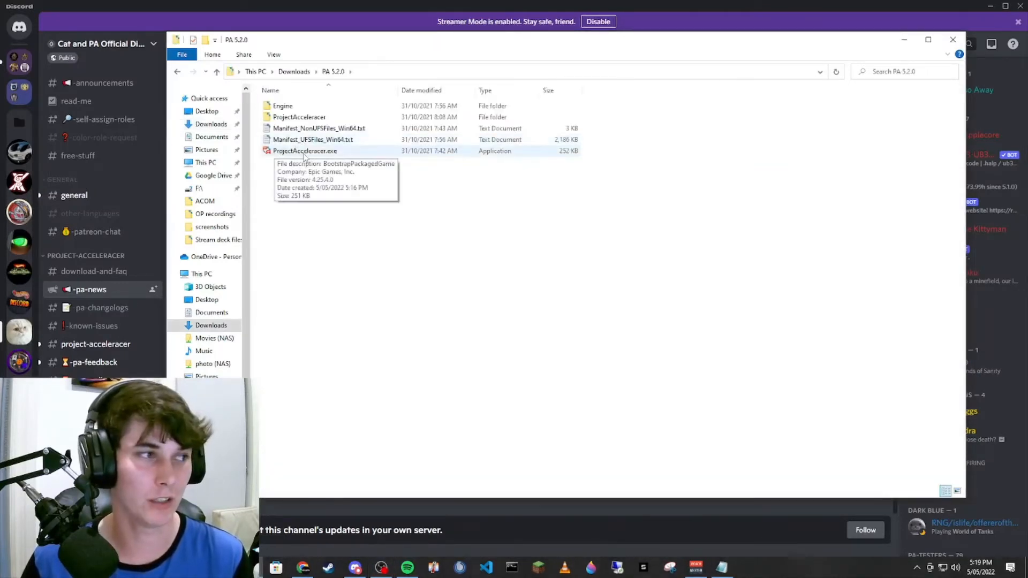
left_click(304, 151)
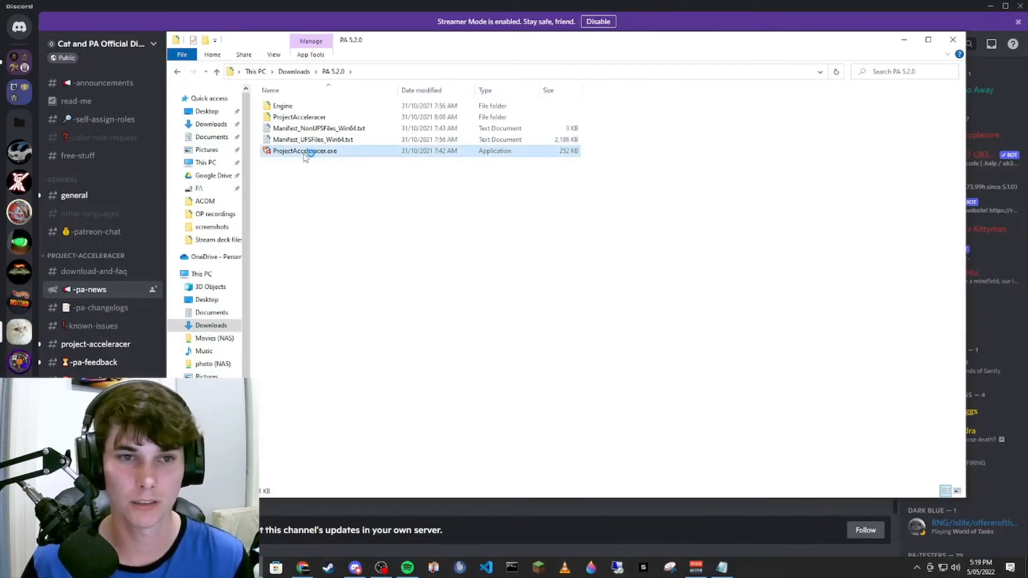
double_click(304, 151)
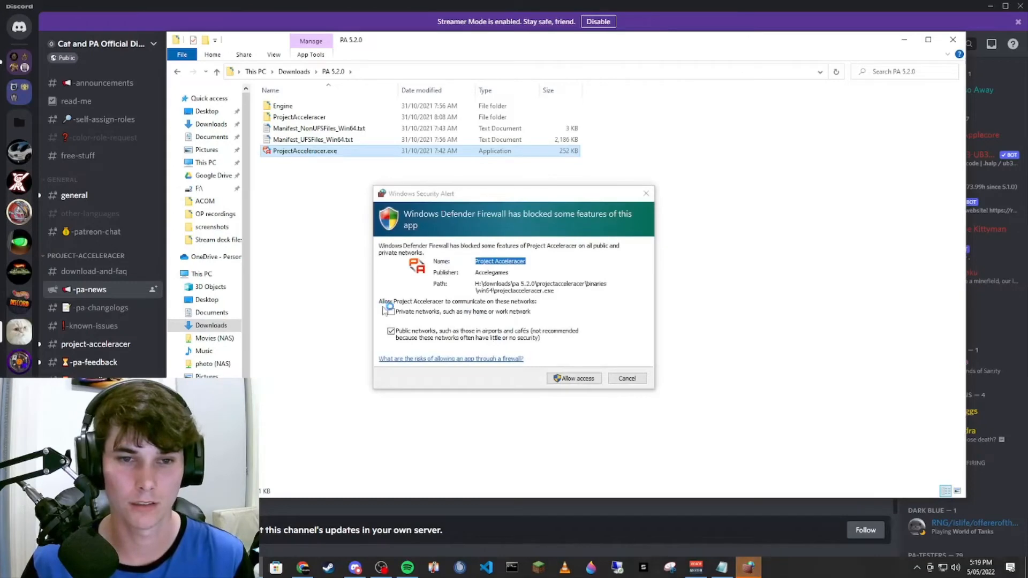
left_click(390, 311)
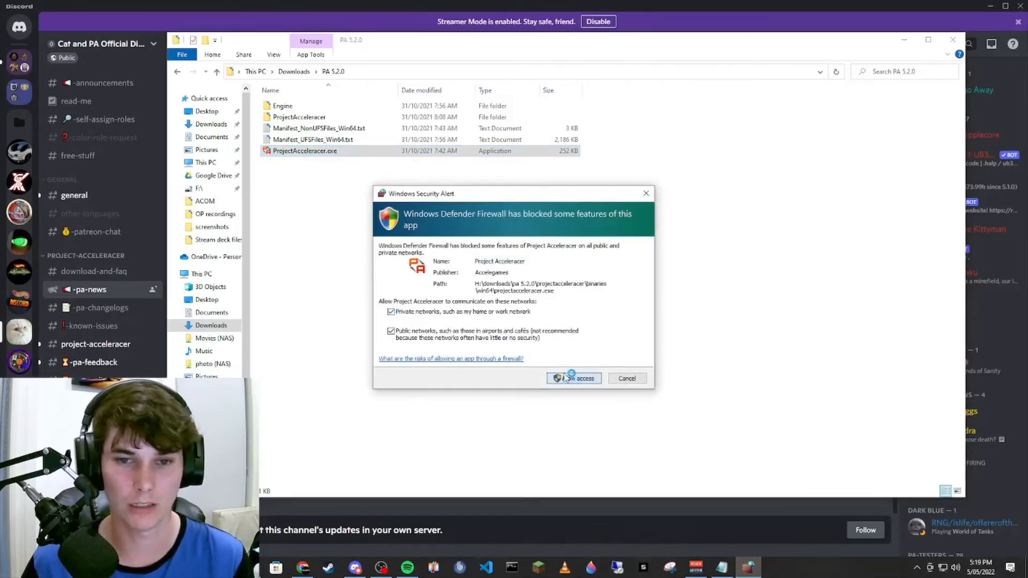
left_click(573, 378)
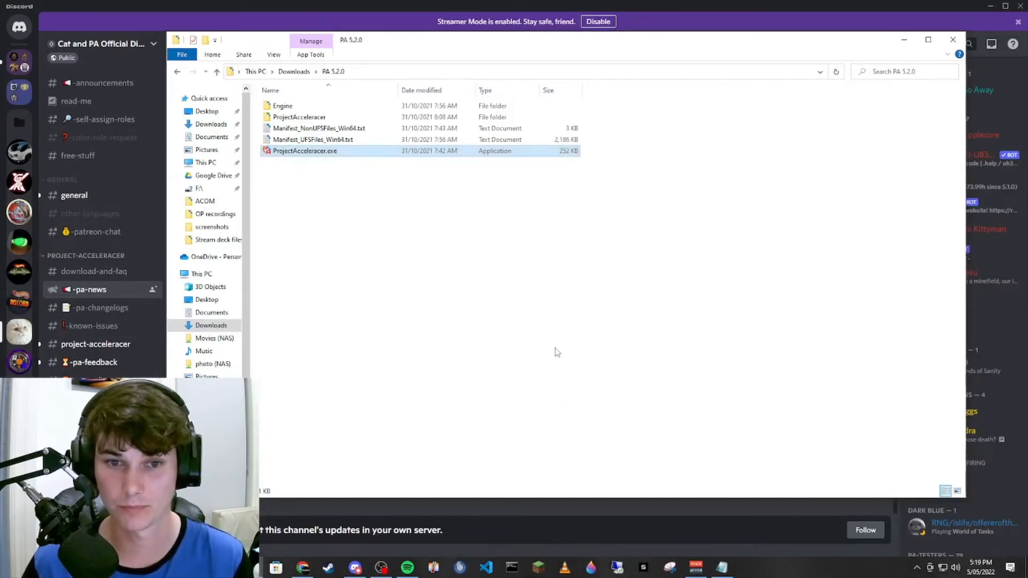
Go back to the Downloads folder holding the extracted PA 5.2.0 folder.
double_click(304, 151)
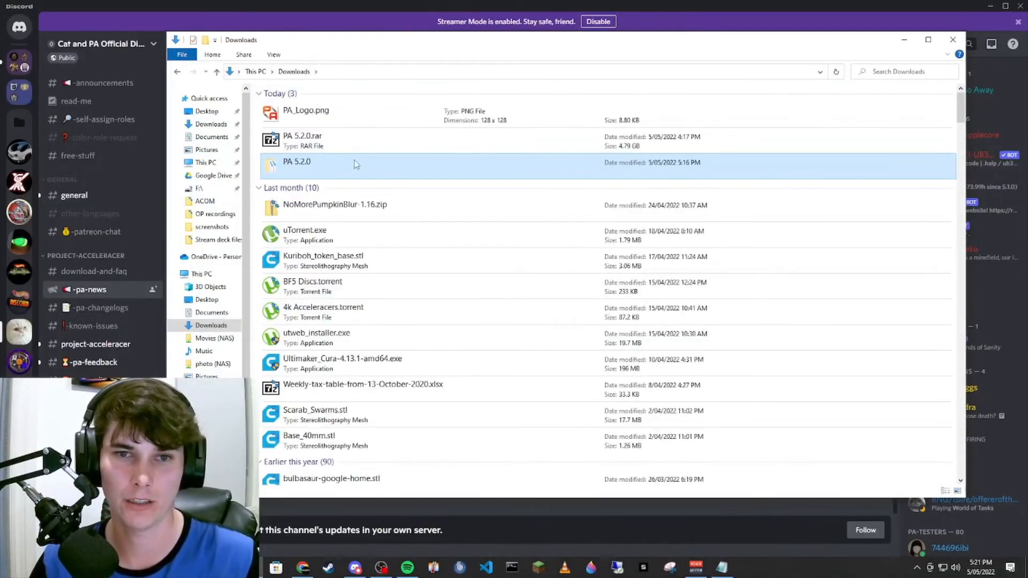
right_click(296, 162)
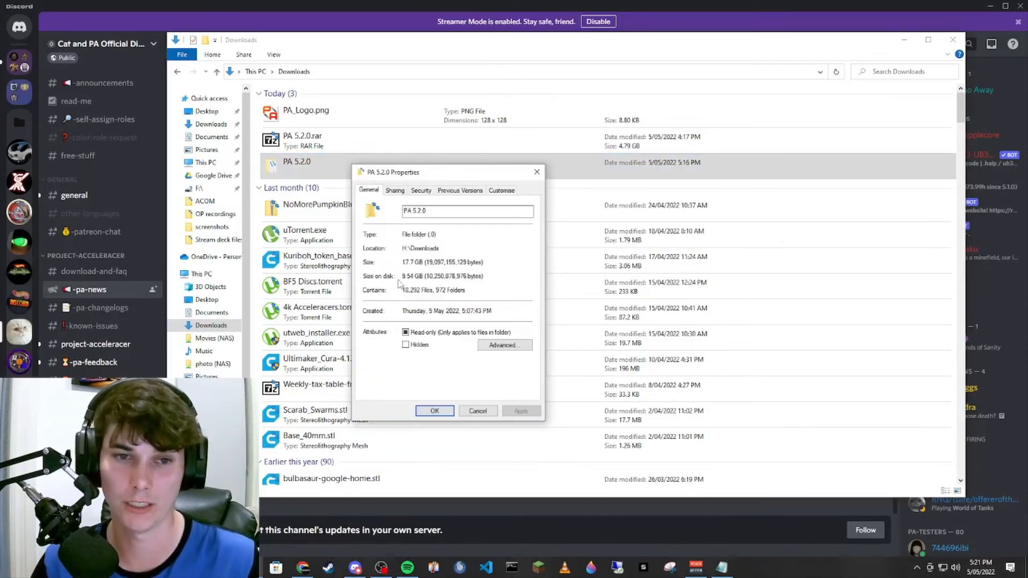
double_click(413, 262)
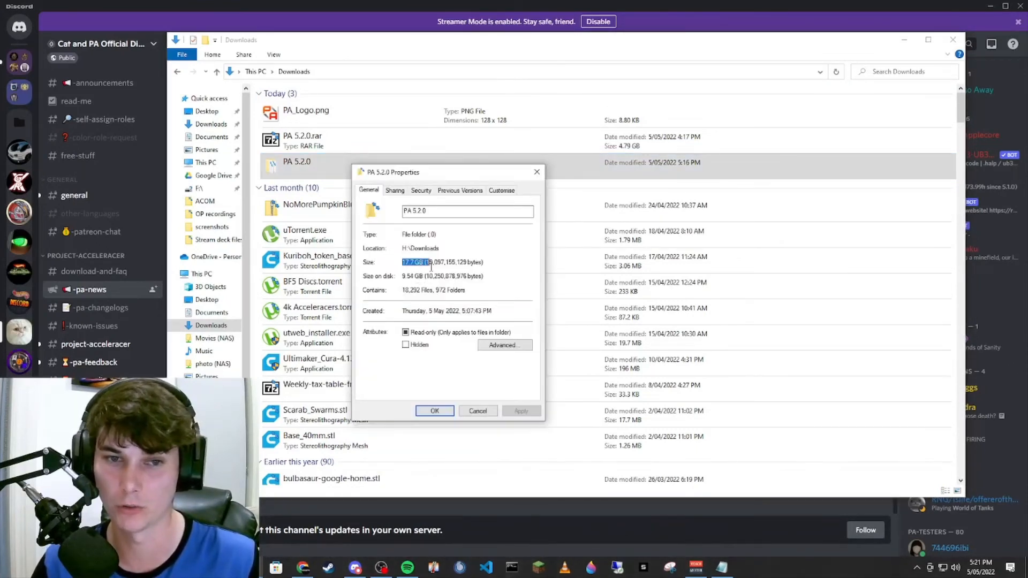
mouse_move(536, 172)
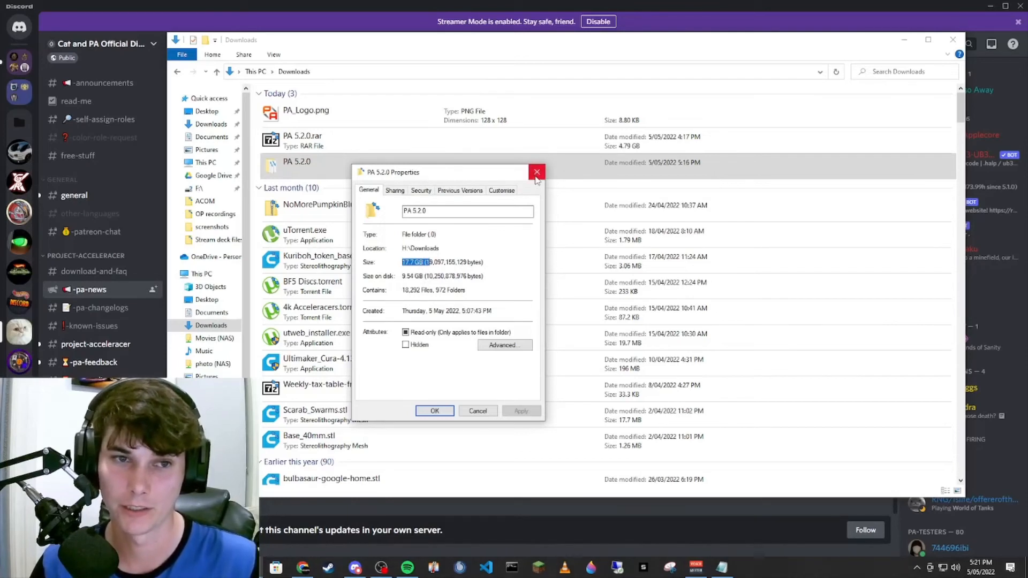
left_click(536, 172)
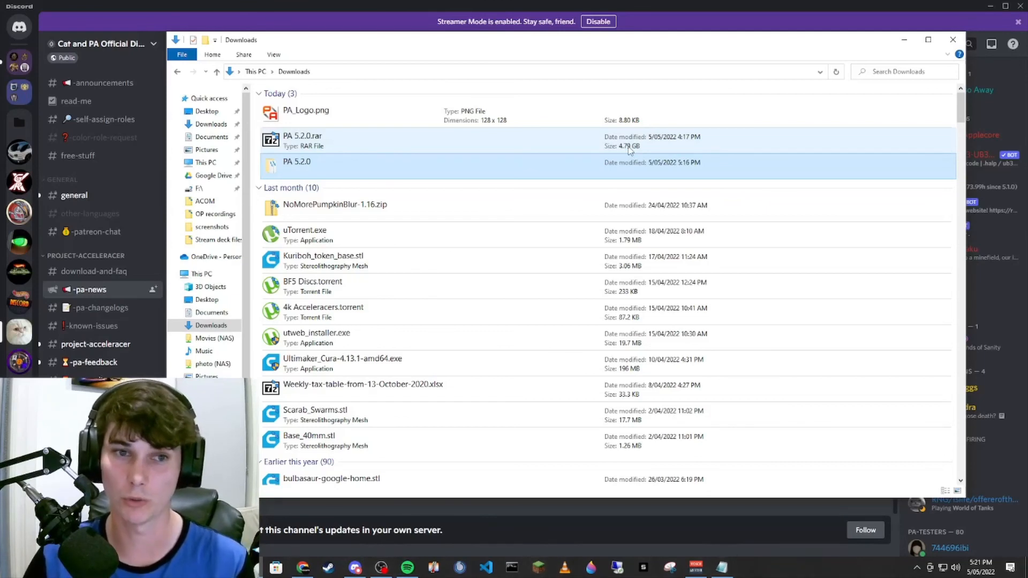
mouse_move(616, 144)
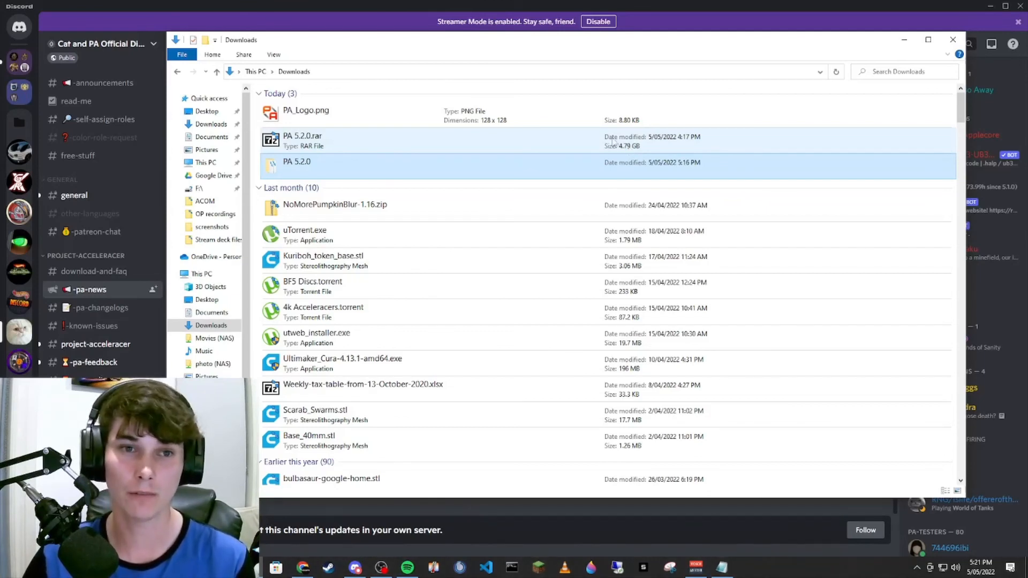